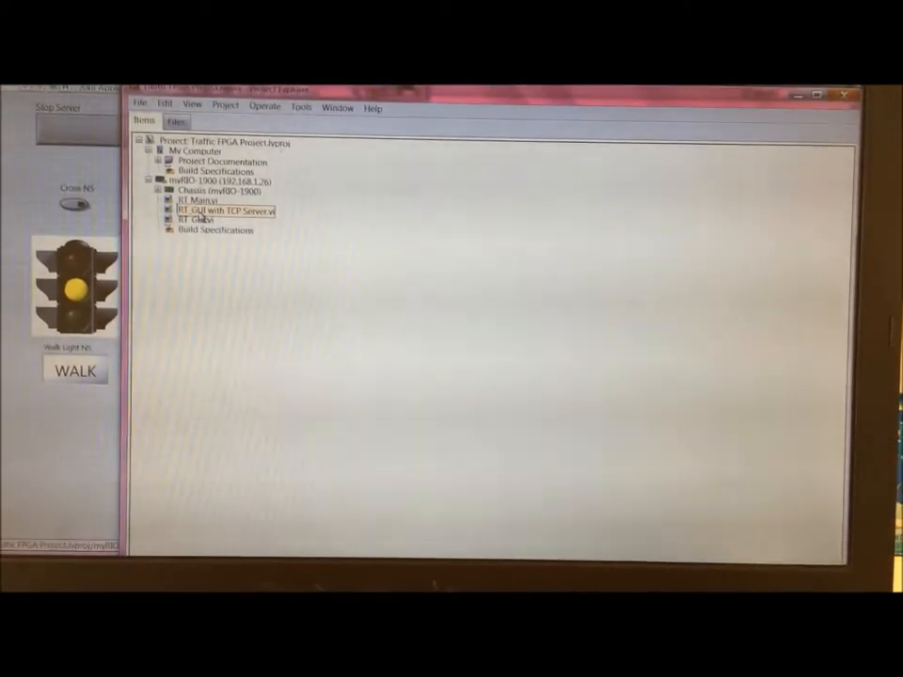
- Open RT GUI with TCP Server.vi from the myRIO target in Project Explorer
double_click(220, 210)
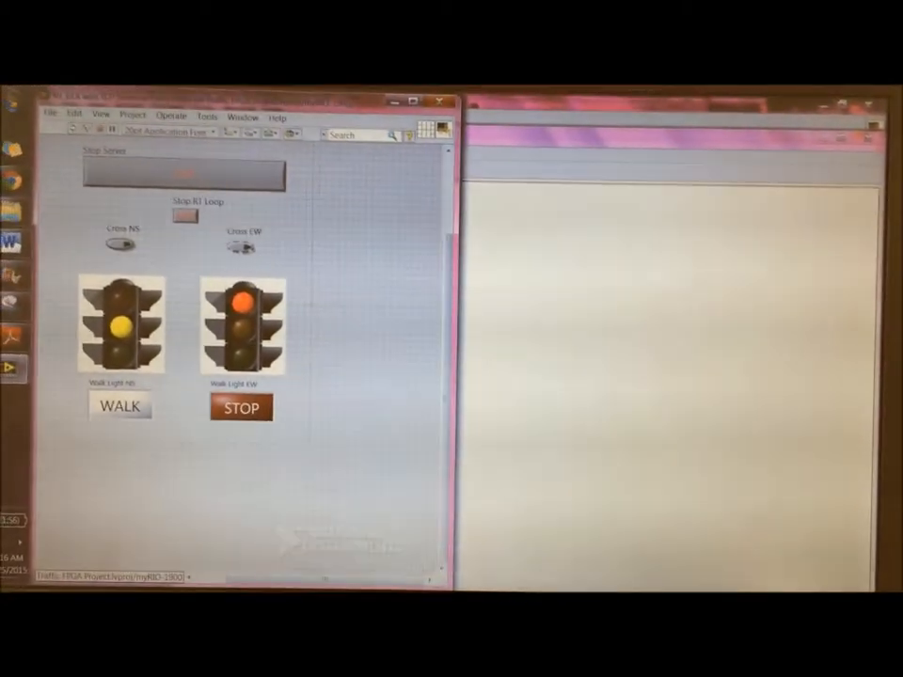